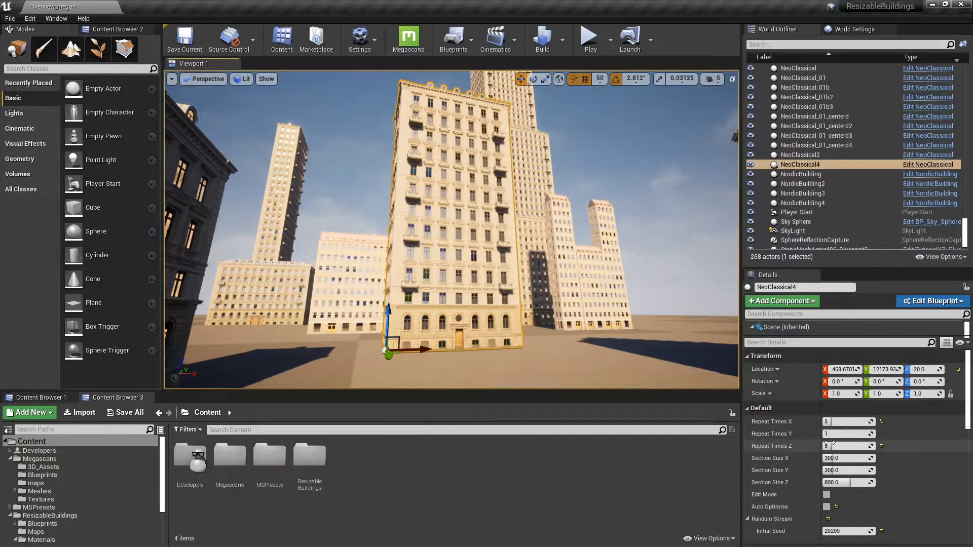
Set NeoClassical4's Repeat Times Z to 12.
text(12)
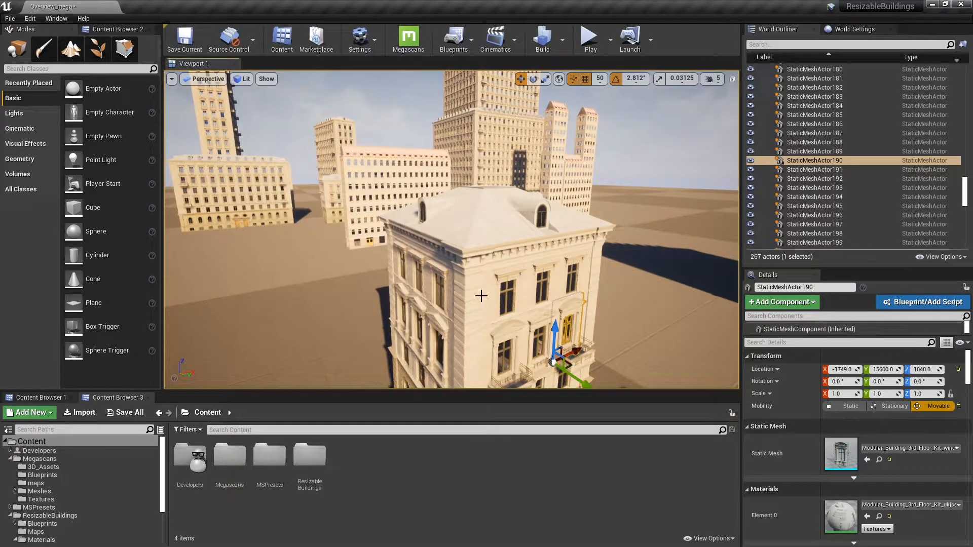
key(alt+tab)
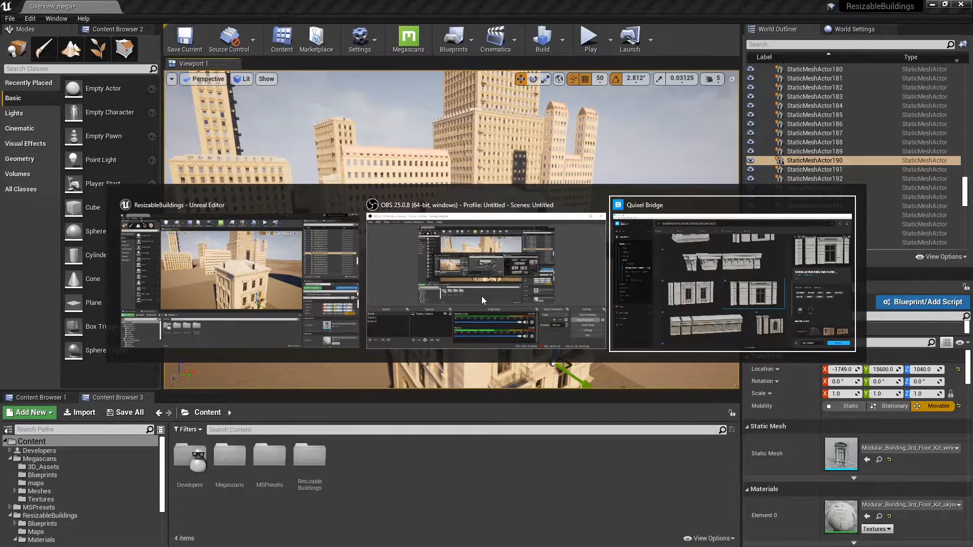
click(730, 205)
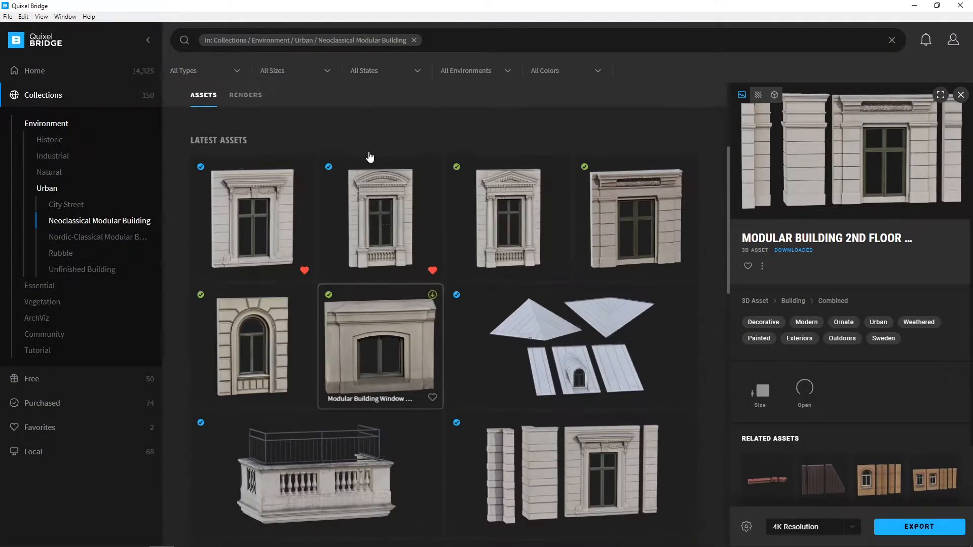
click(34, 70)
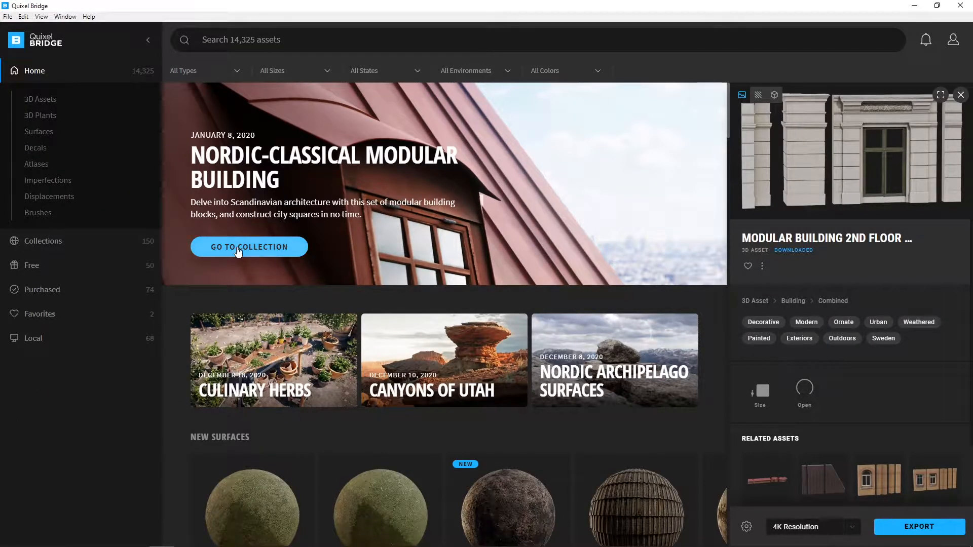
click(250, 247)
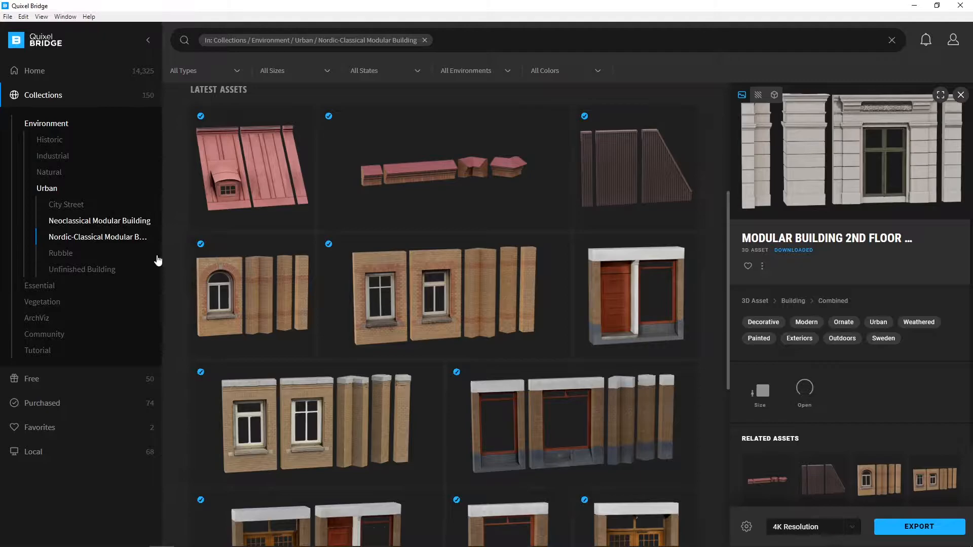
click(99, 220)
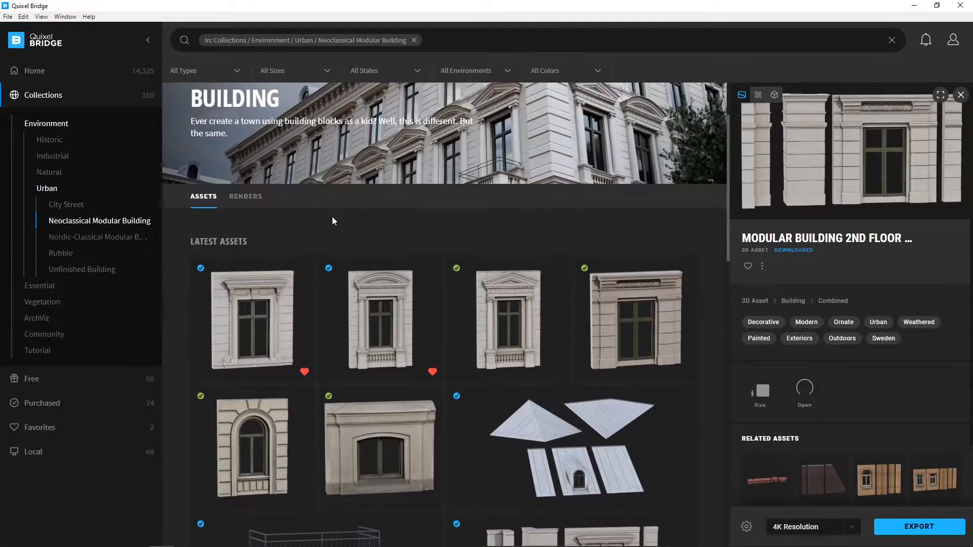
scroll(down, 3)
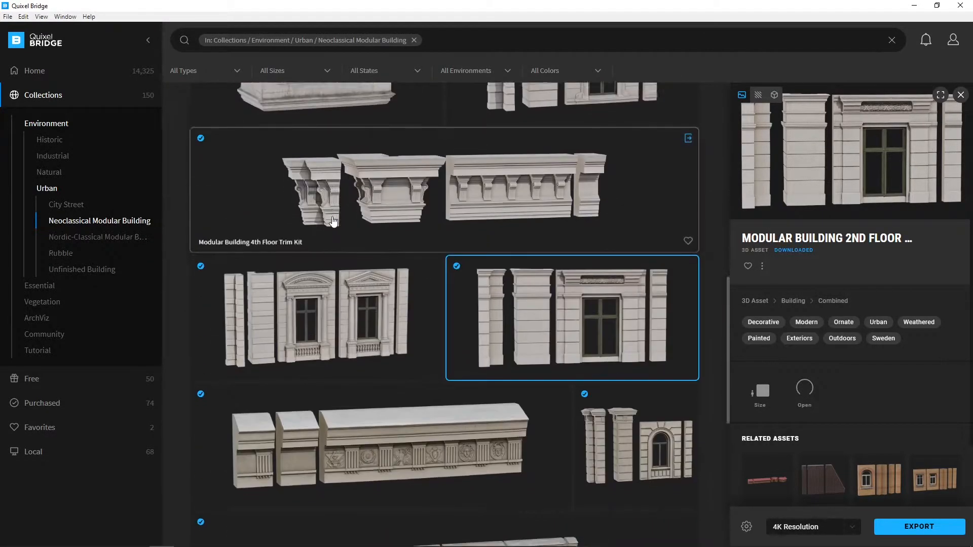
scroll(down, 3)
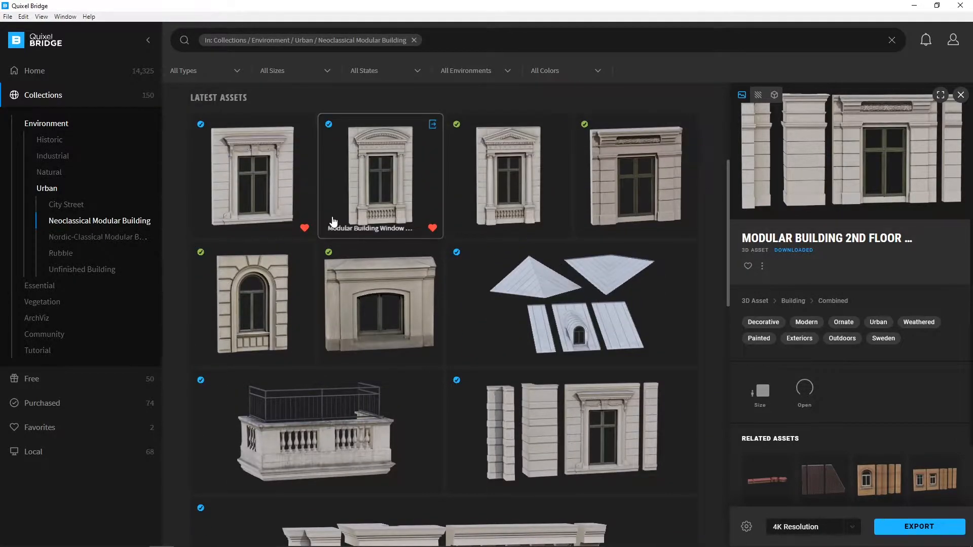
scroll(down, 3)
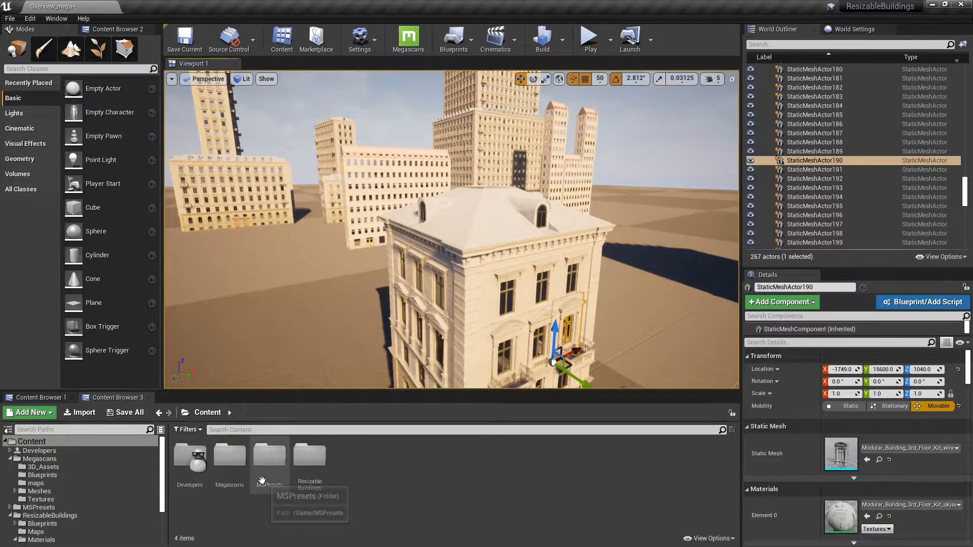
mouse_move(229, 462)
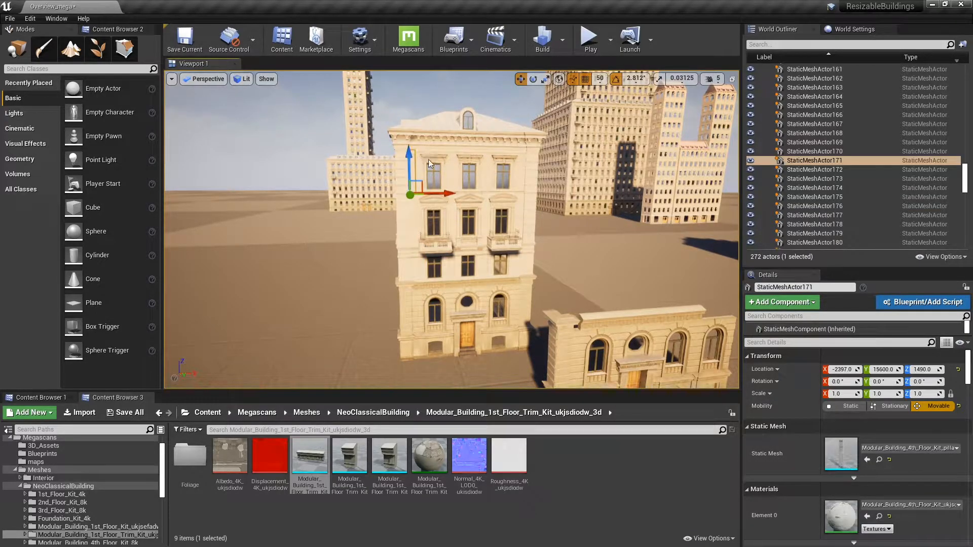
Select all 236 house actors via the TutorialHouse folder's Select Immediate Children.
click(814, 145)
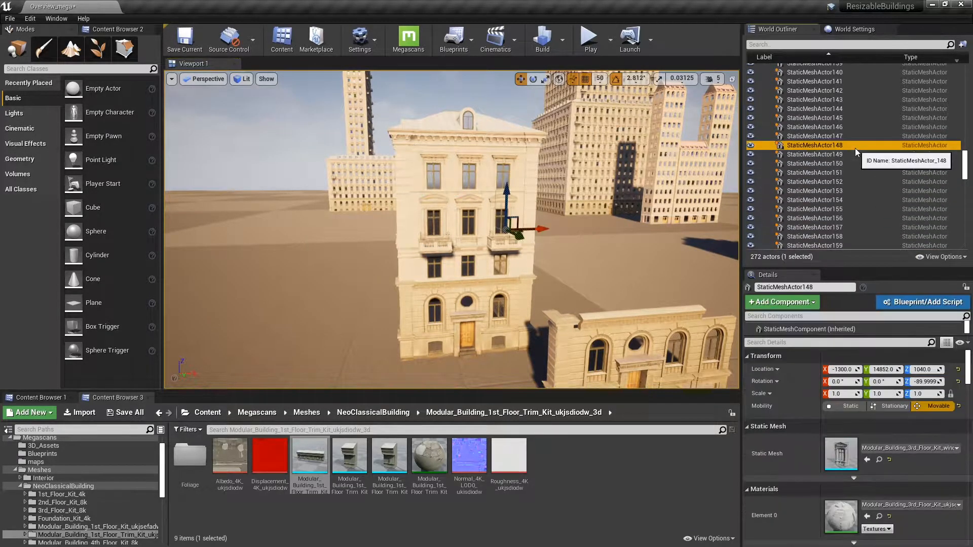
right_click(800, 76)
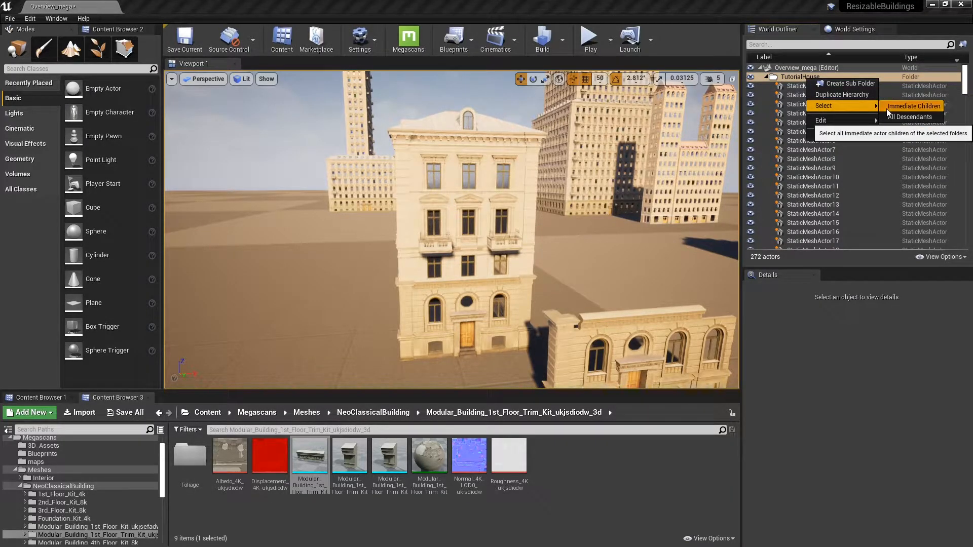
click(913, 105)
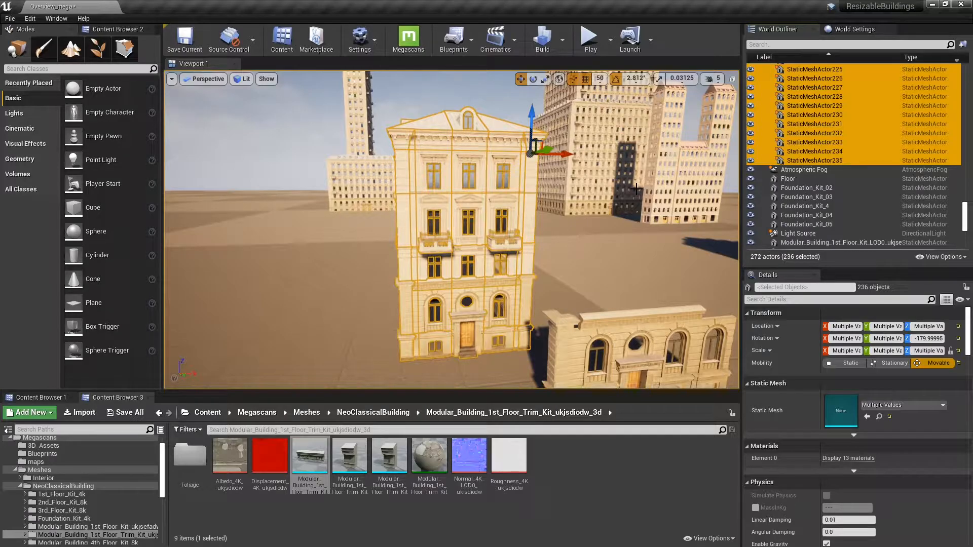
Convert the selected components to a Blueprint class named Neo_Blueprint in Megascans.
click(454, 37)
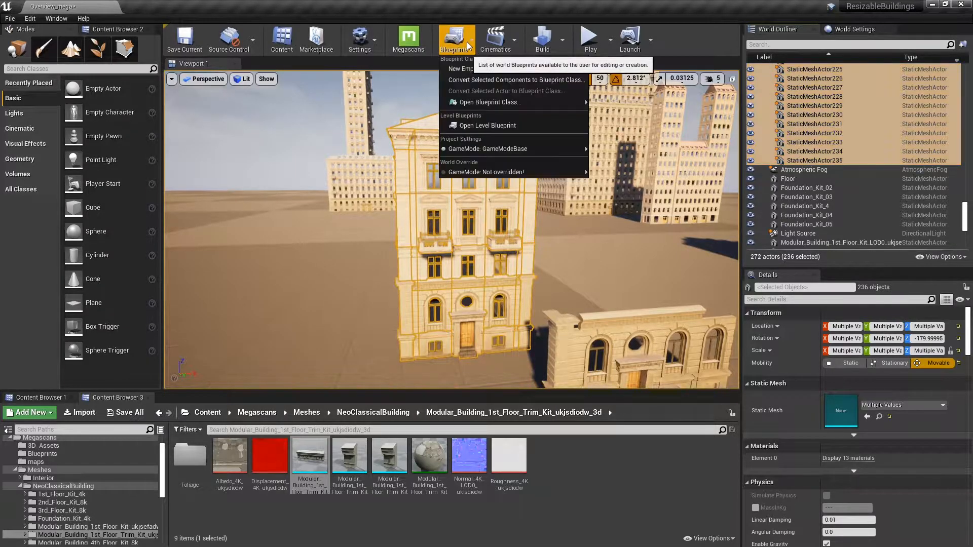
mouse_move(515, 79)
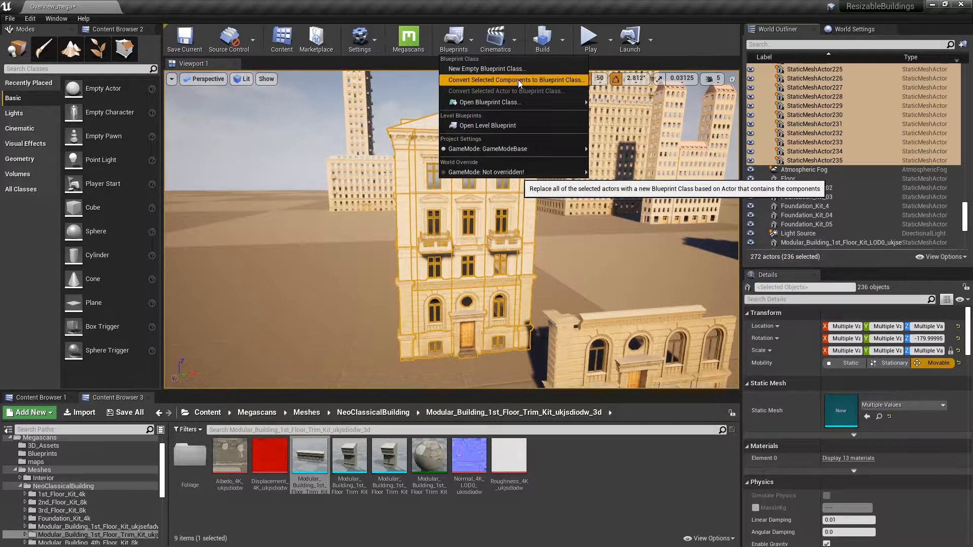
click(515, 79)
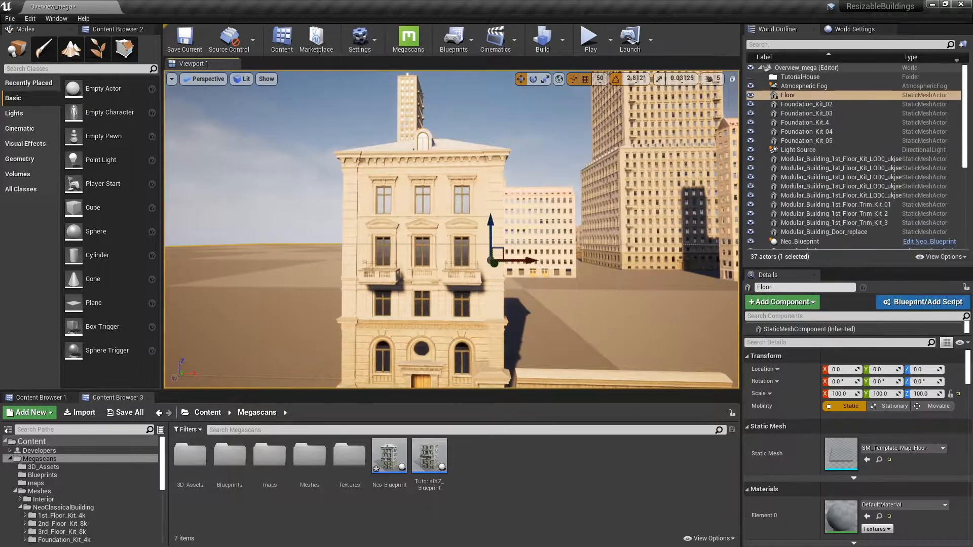
click(799, 242)
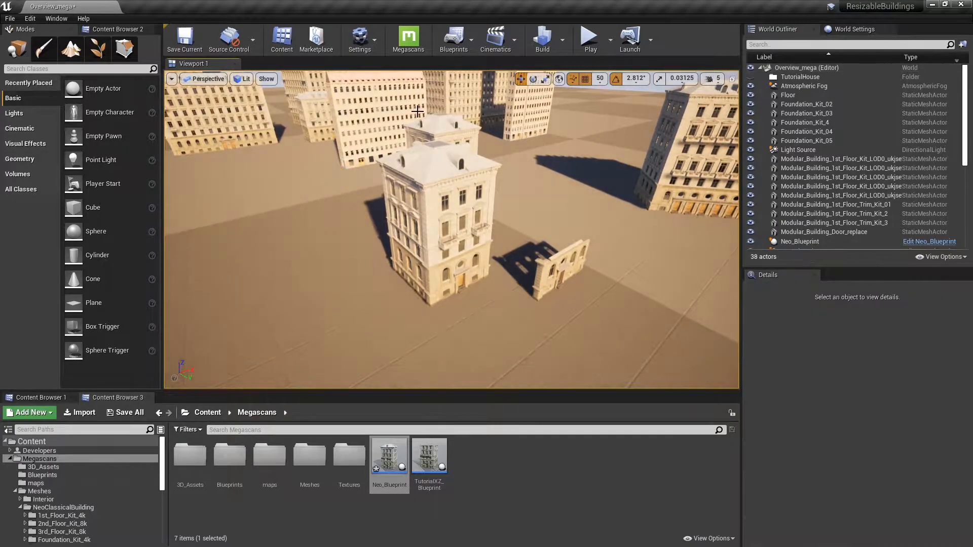
click(435, 217)
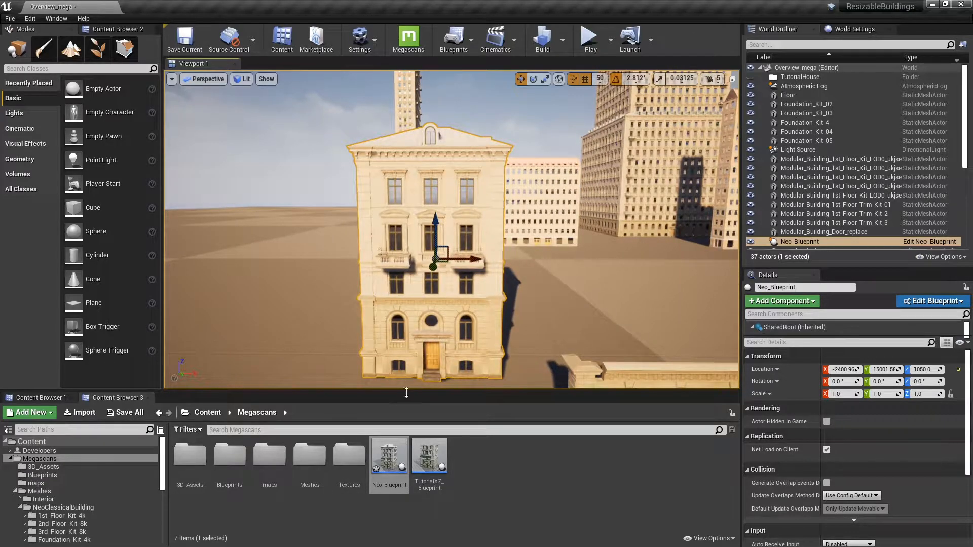
Reparent Neo_Blueprint to the VericallyResizableBuilding class found by searching 'ver'.
double_click(388, 454)
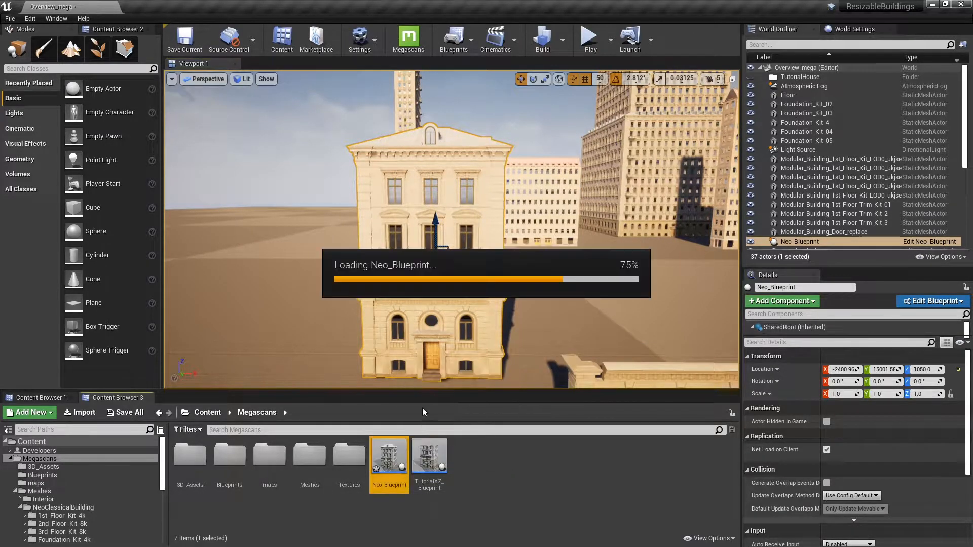
double_click(389, 455)
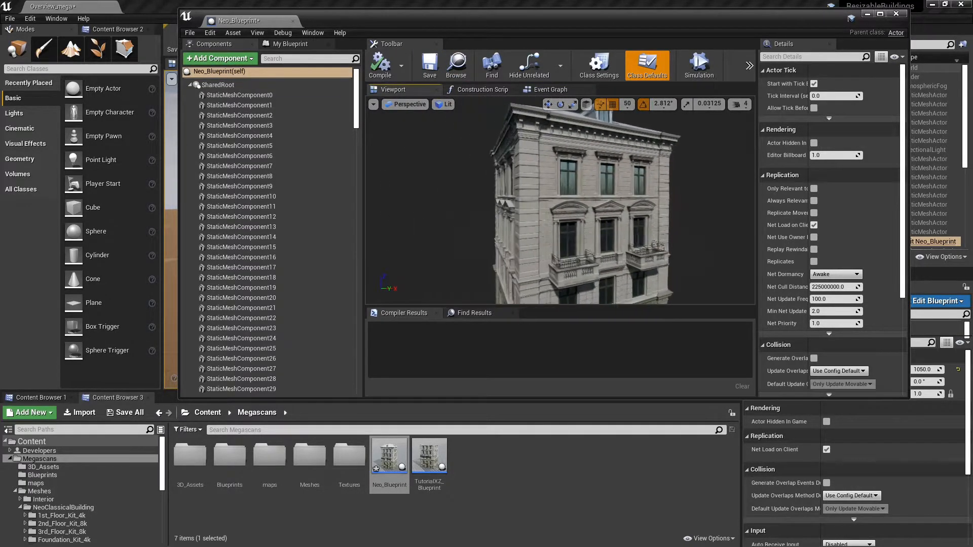
click(219, 85)
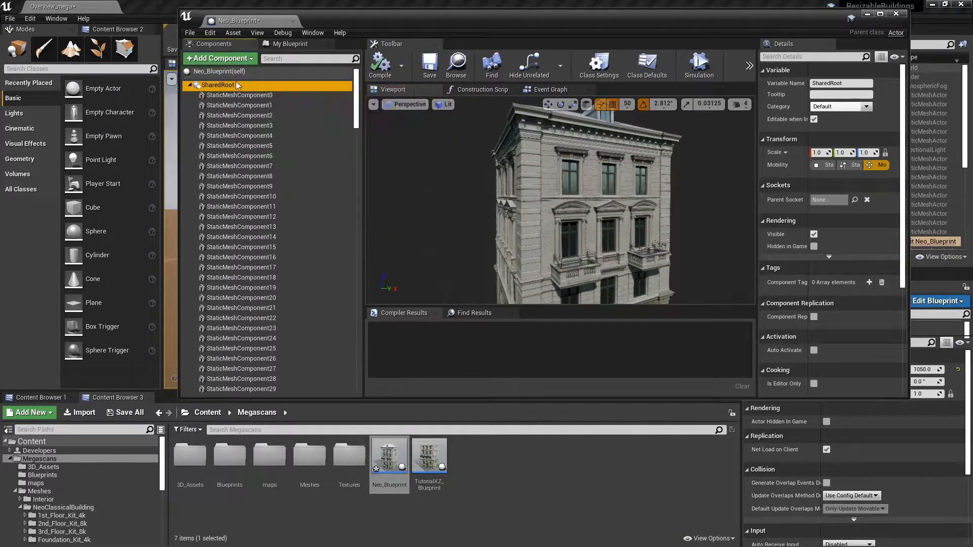
click(189, 32)
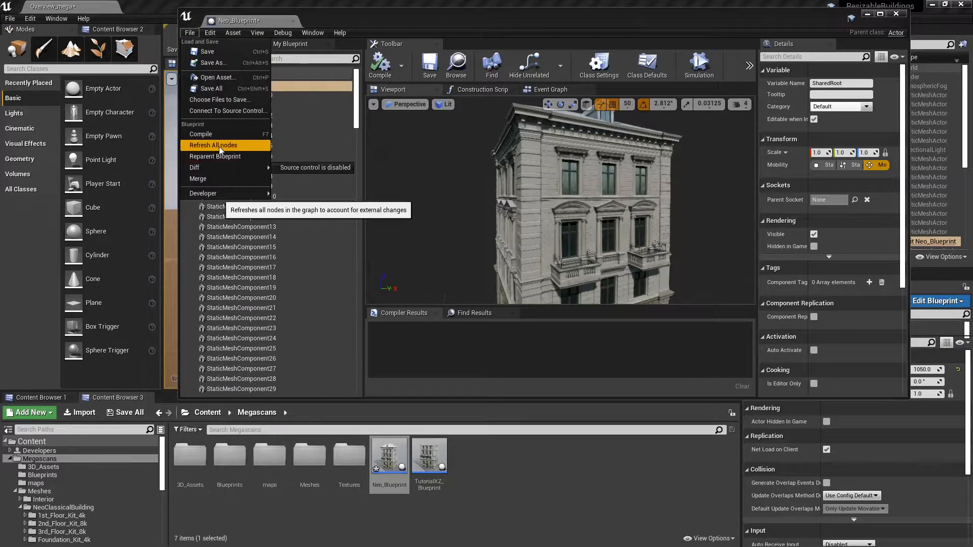
click(215, 156)
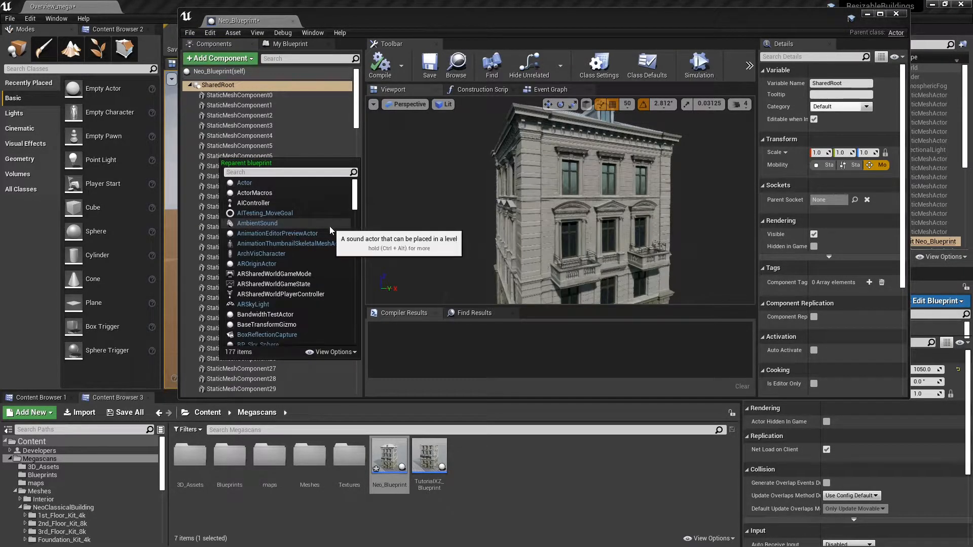
text(ver)
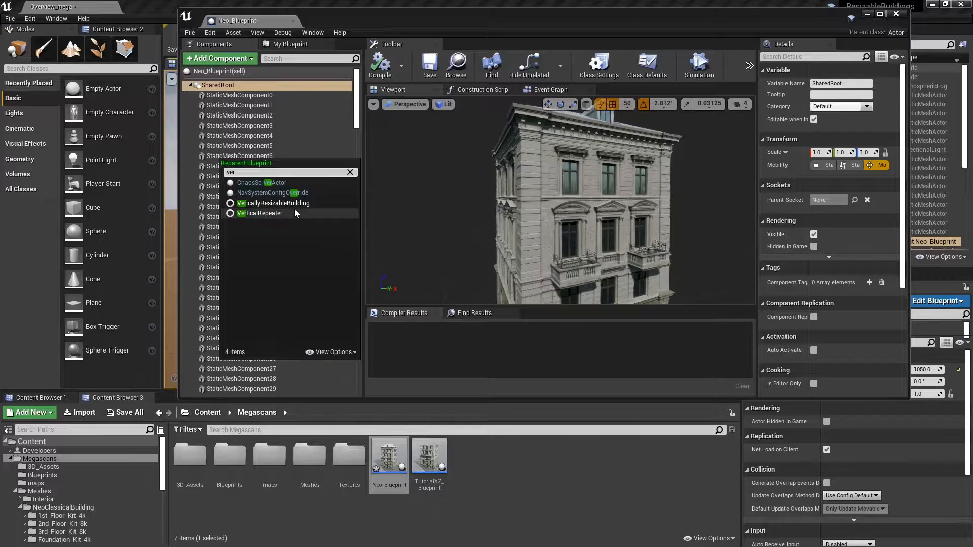
click(272, 203)
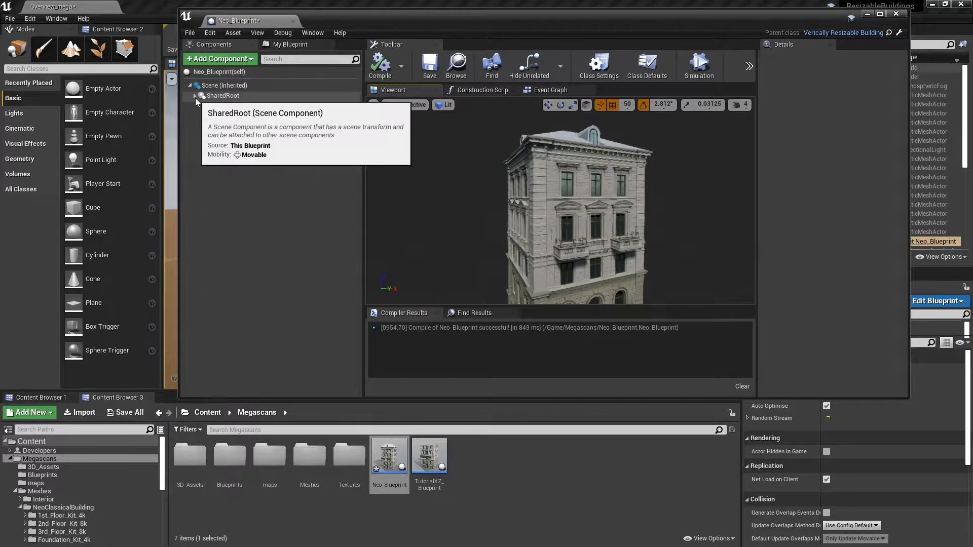
click(483, 89)
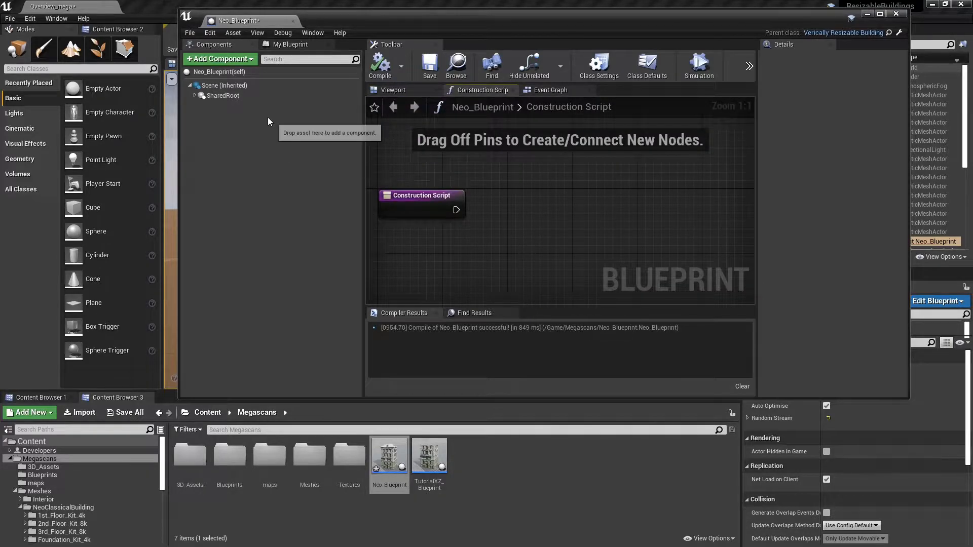
Copy a foundation piece's location onto SharedRoot, placing it near 599.6, 599.5, 937.6.
click(393, 90)
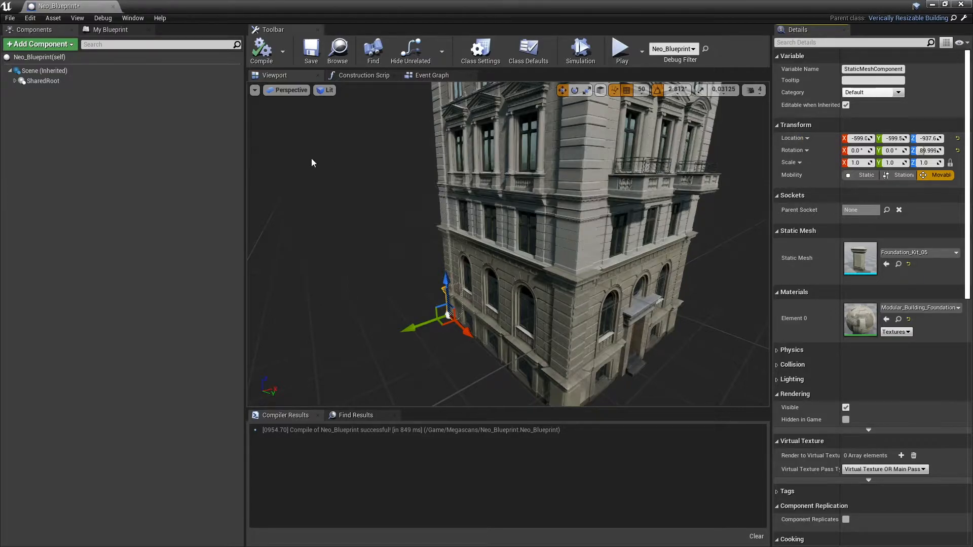
right_click(43, 81)
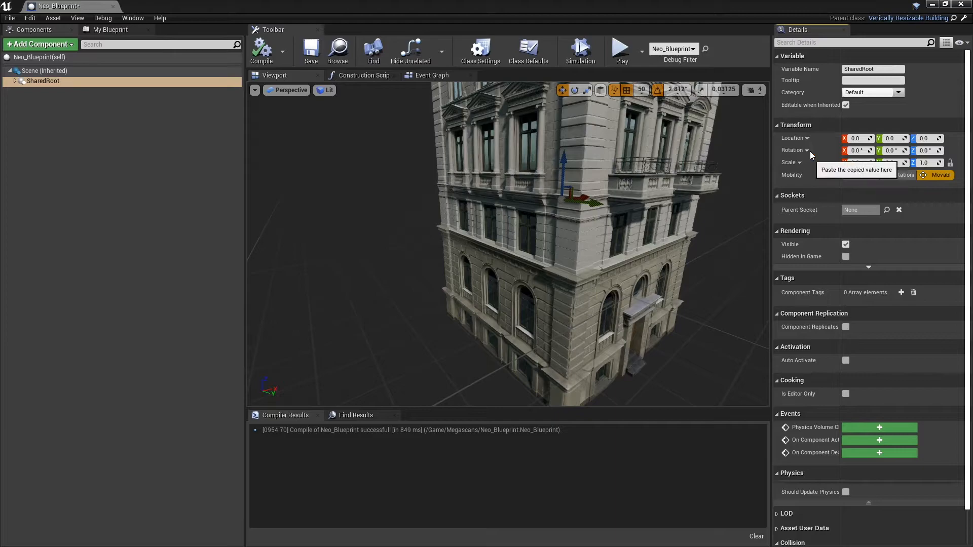
click(855, 138)
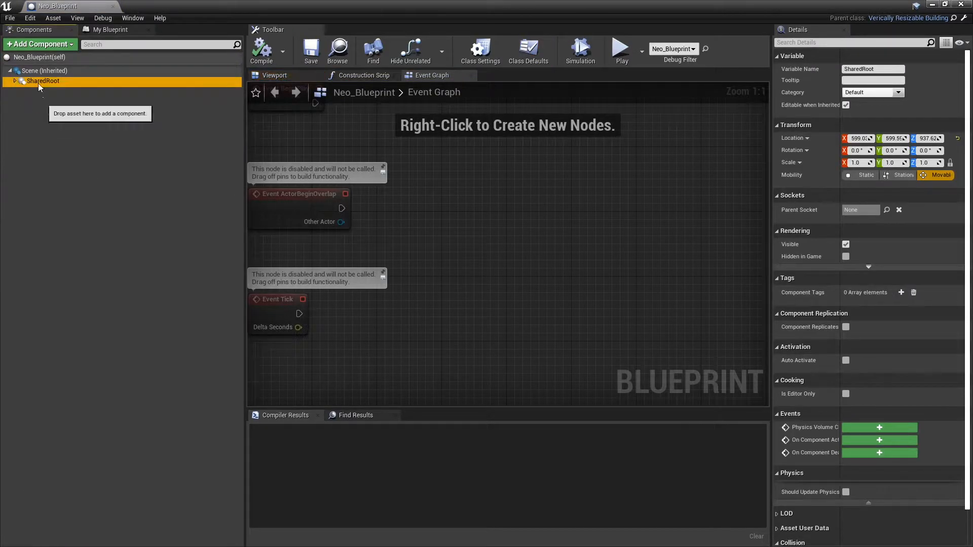
Name the new scene component MidSection and duplicate it as Base beside Roof.
click(44, 71)
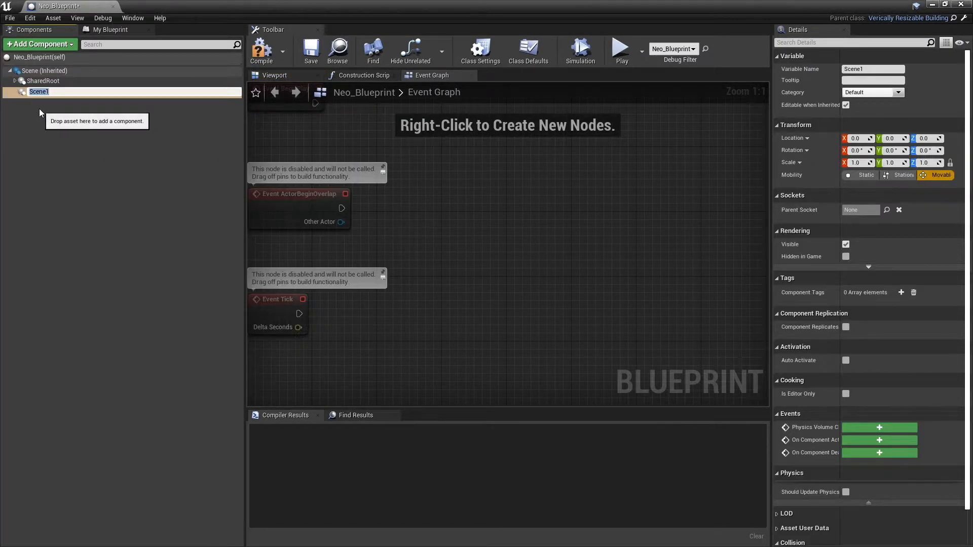
right_click(39, 91)
text(MidSectio)
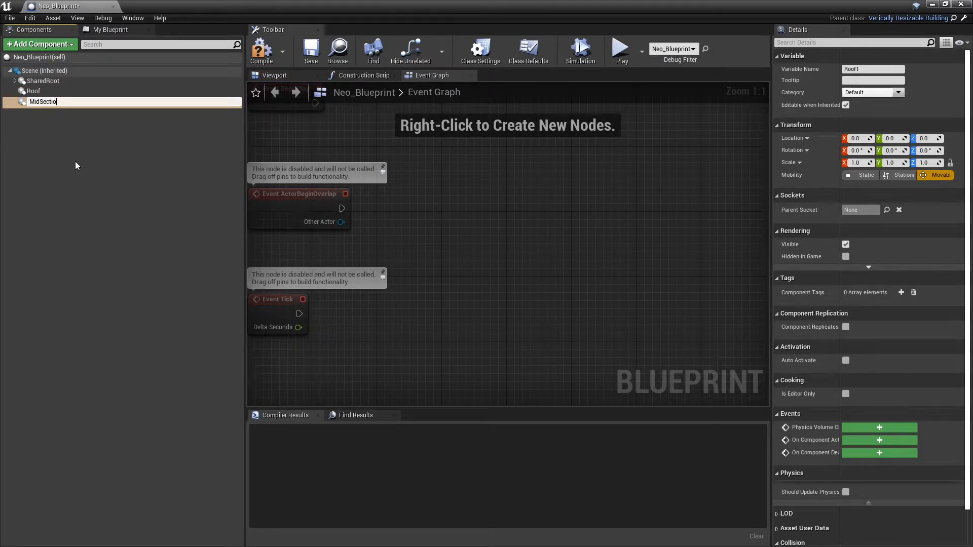
right_click(43, 101)
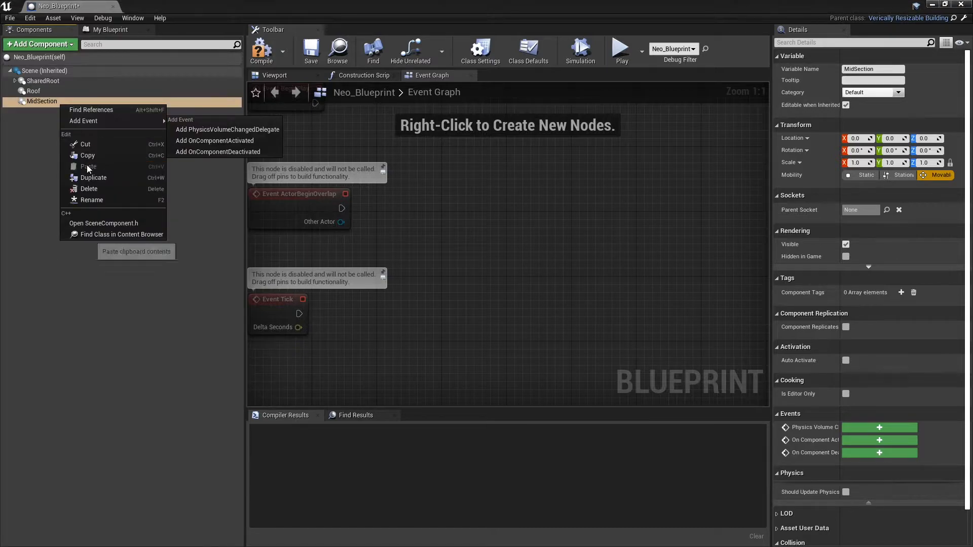
click(93, 177)
text(Base)
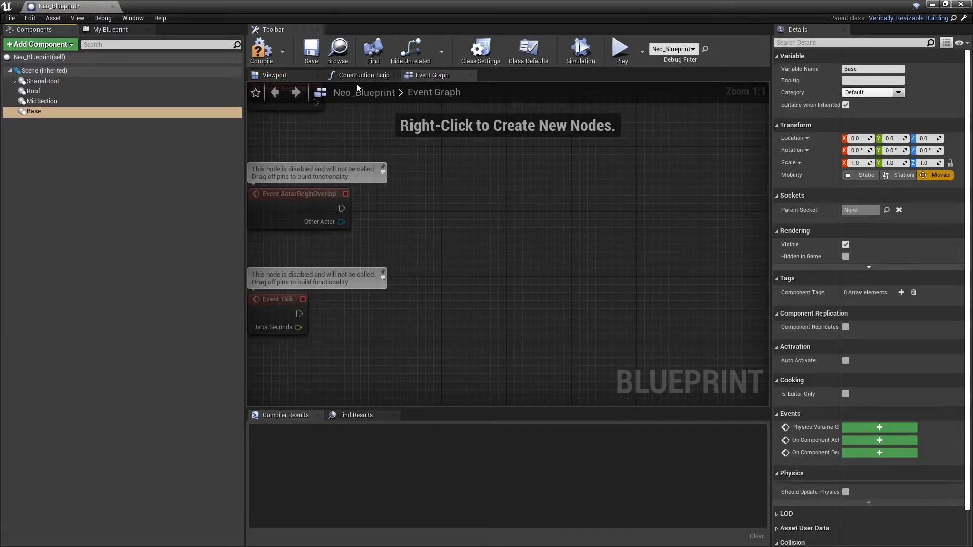
Call Construct Building in the construction script with Roof, MidSection and Base wired in.
click(364, 75)
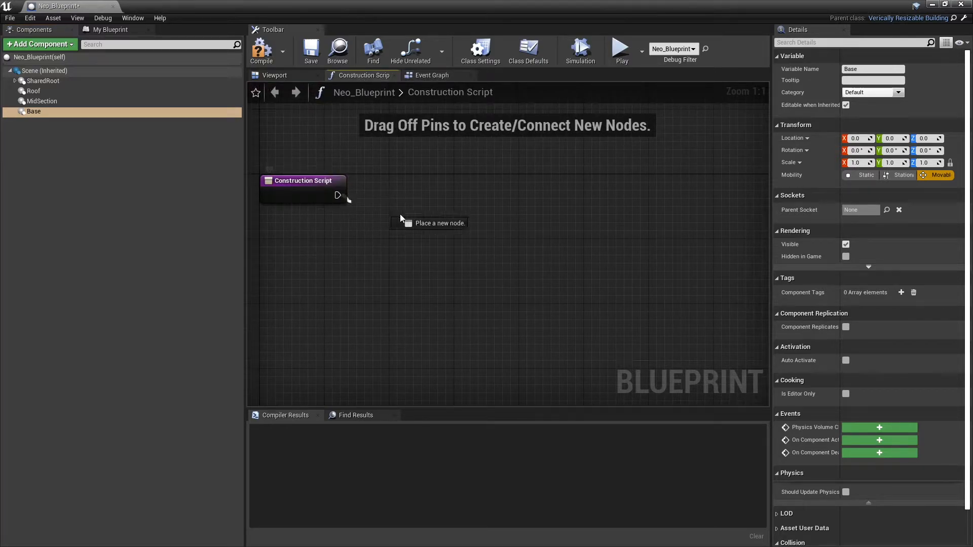
drag(345, 194, 414, 223)
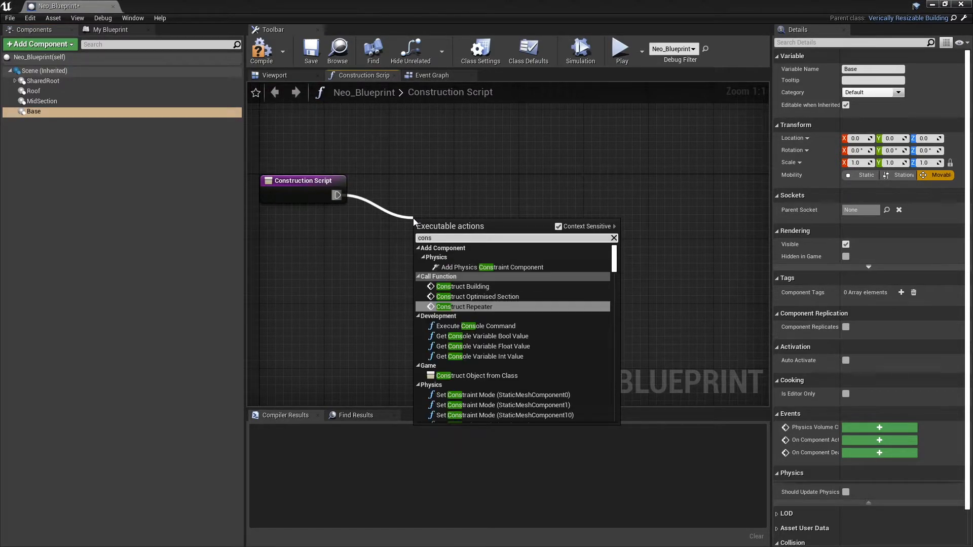
click(463, 285)
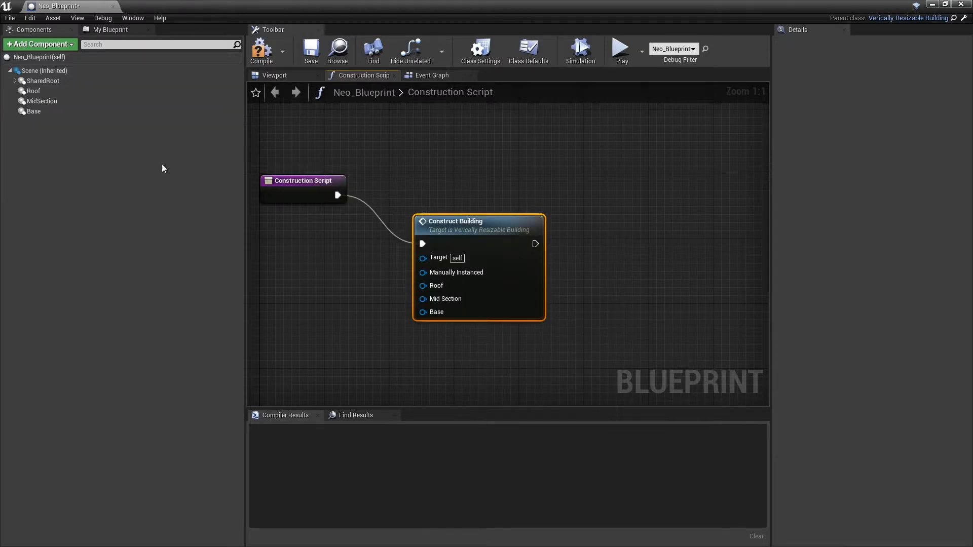
drag(33, 90, 357, 296)
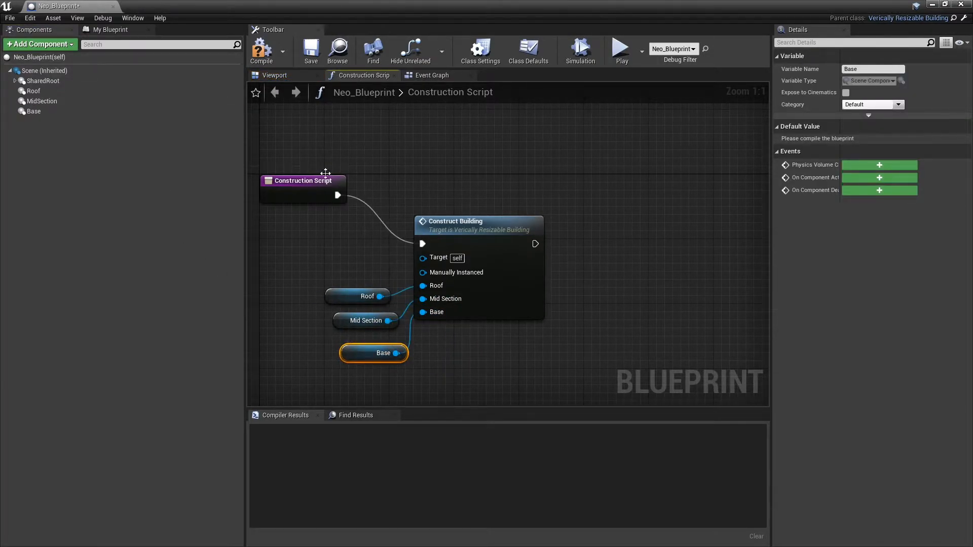
click(528, 51)
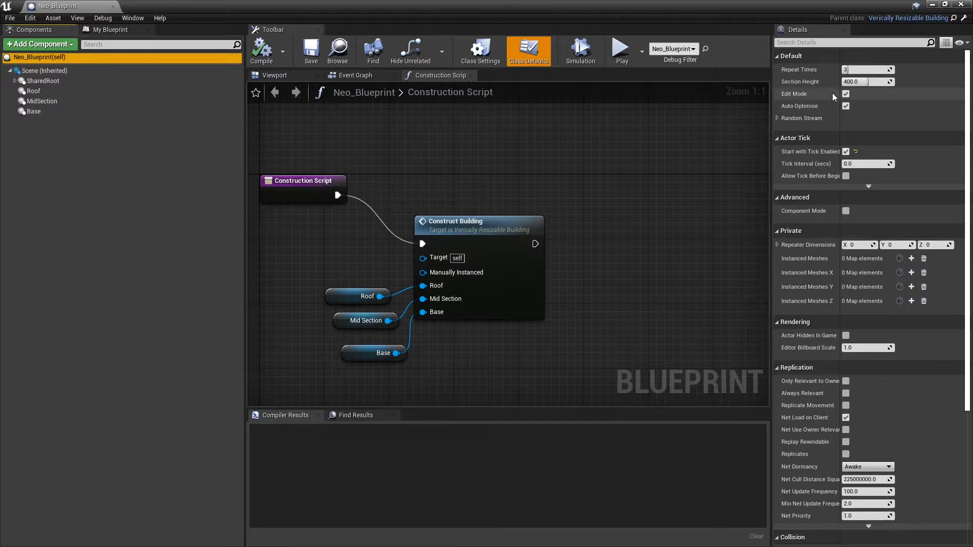
Inspect the parent class's Construct Building function, then return to Neo_Blueprint's viewport.
click(274, 75)
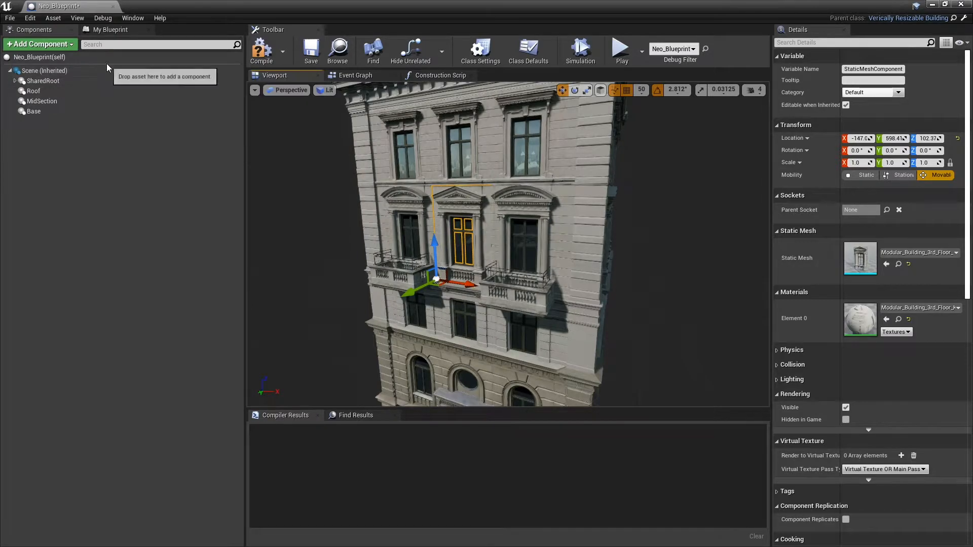
click(528, 50)
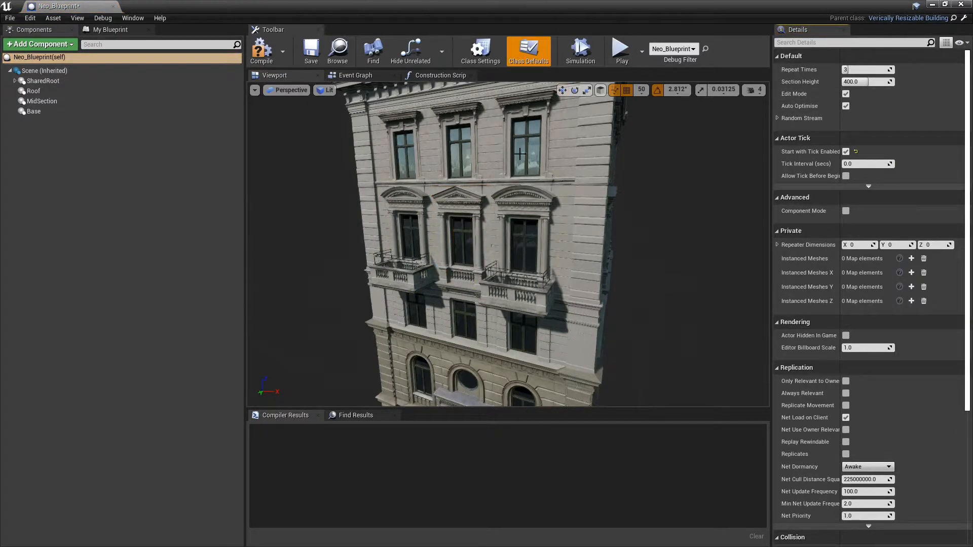
click(441, 75)
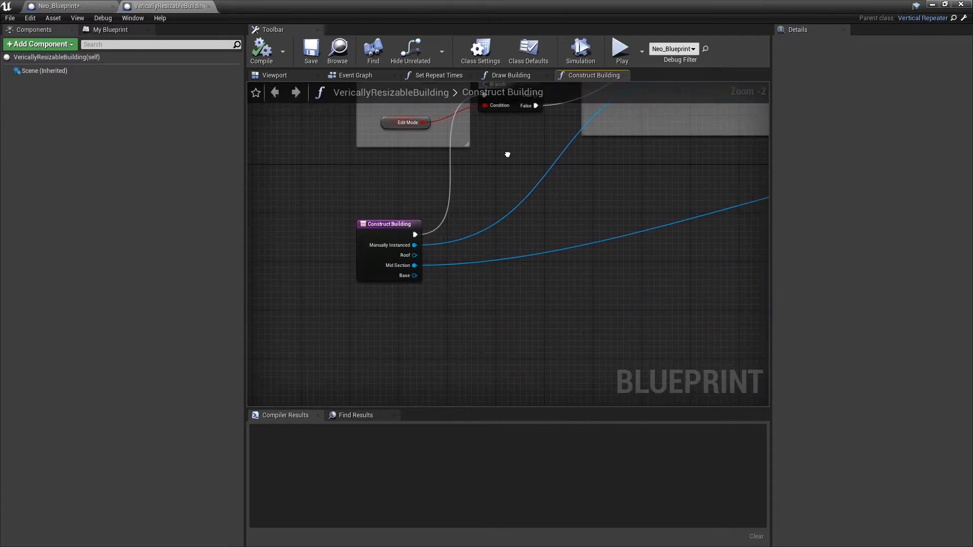
click(274, 75)
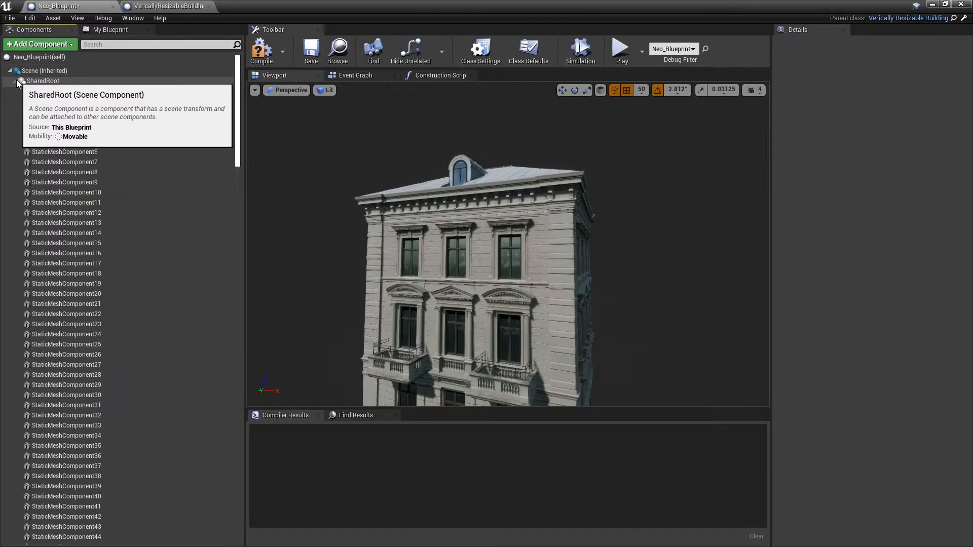
Shift-select the rooftop mesh components 209 to 234 and drag them under Roof.
click(65, 91)
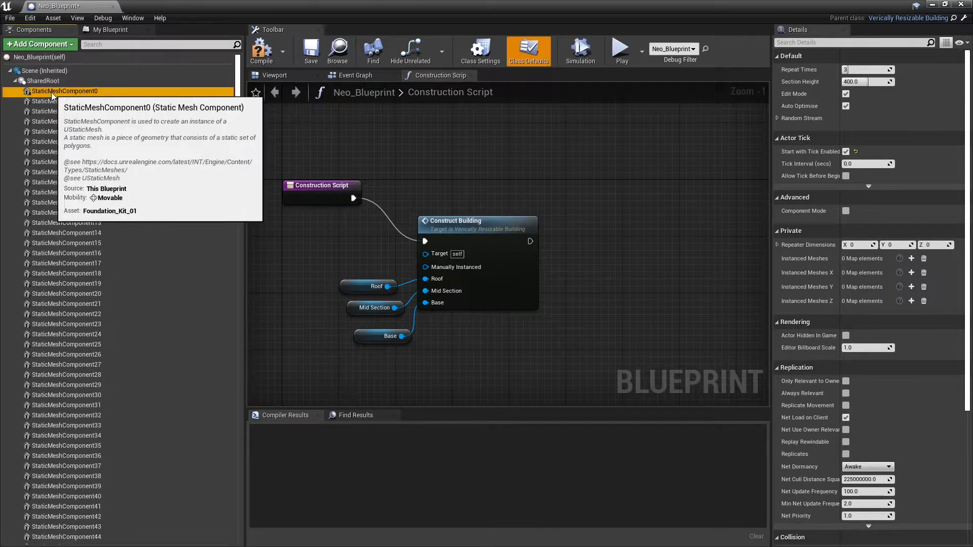
click(275, 74)
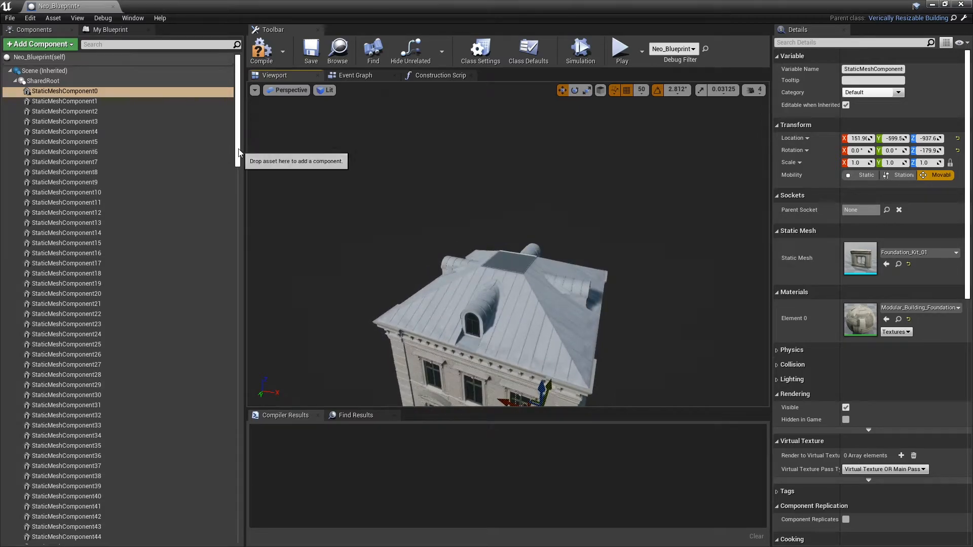
click(66, 223)
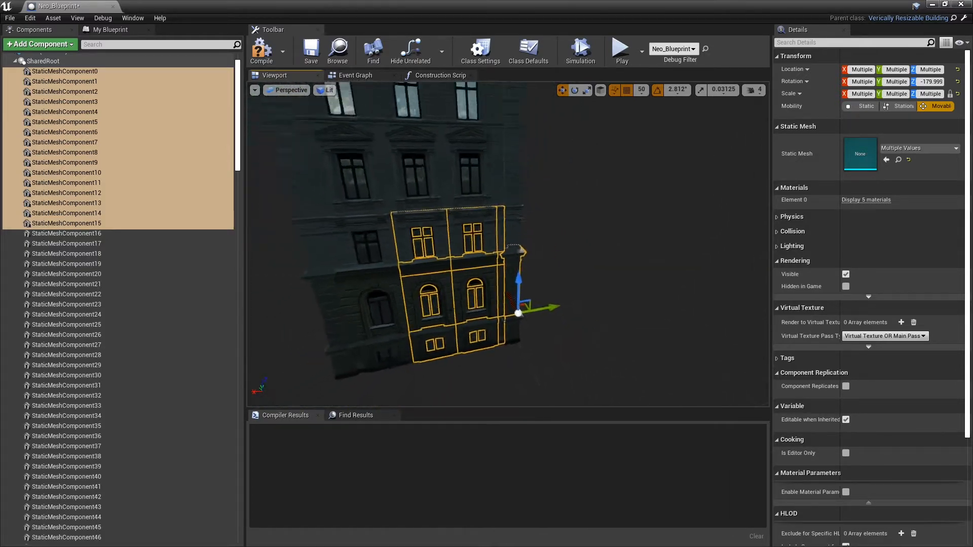
mouse_move(65, 162)
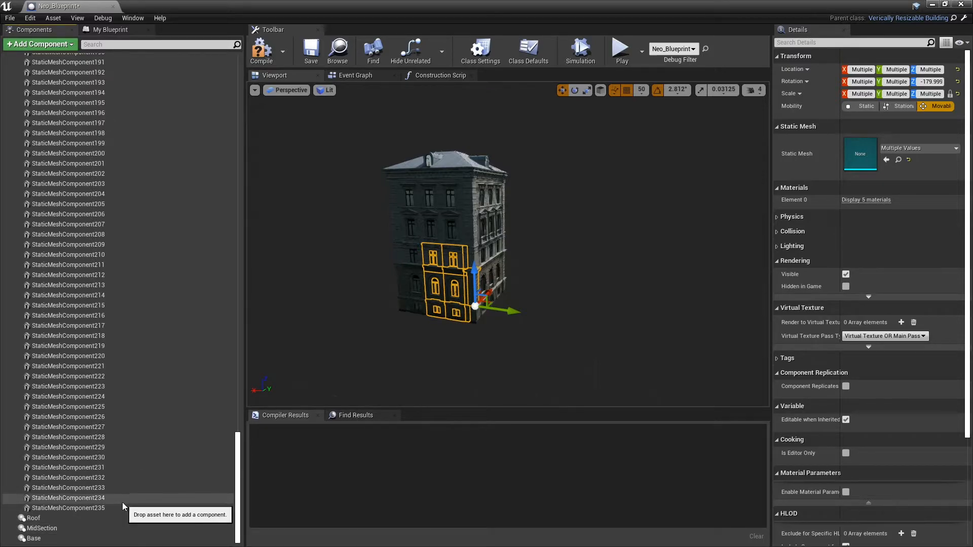
click(68, 396)
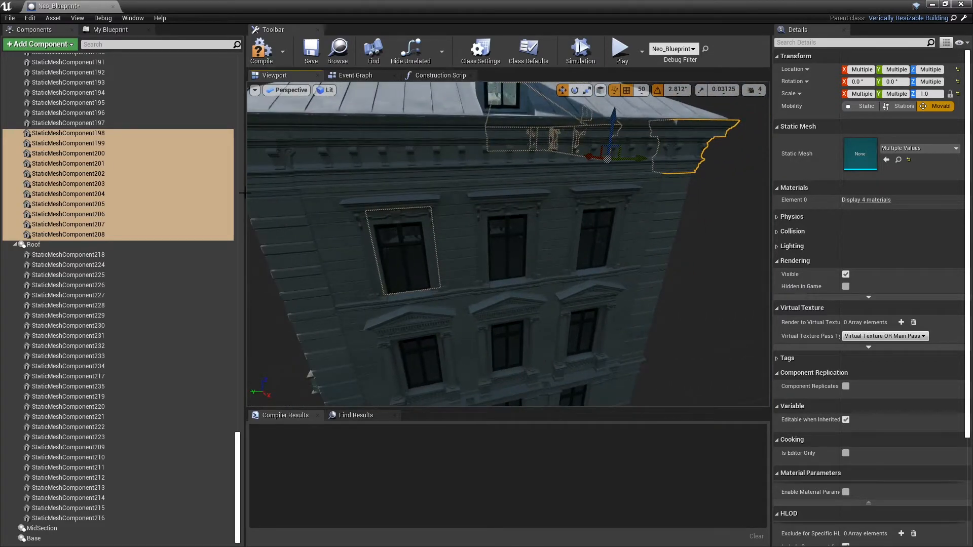
Turn off Visible for the Roof group's pieces and select the middle-floor window components.
click(68, 234)
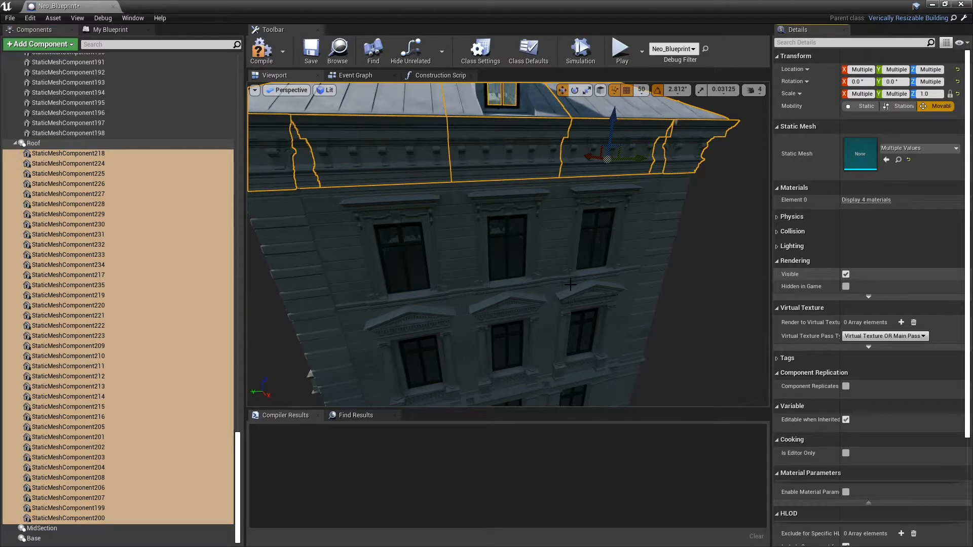
click(846, 274)
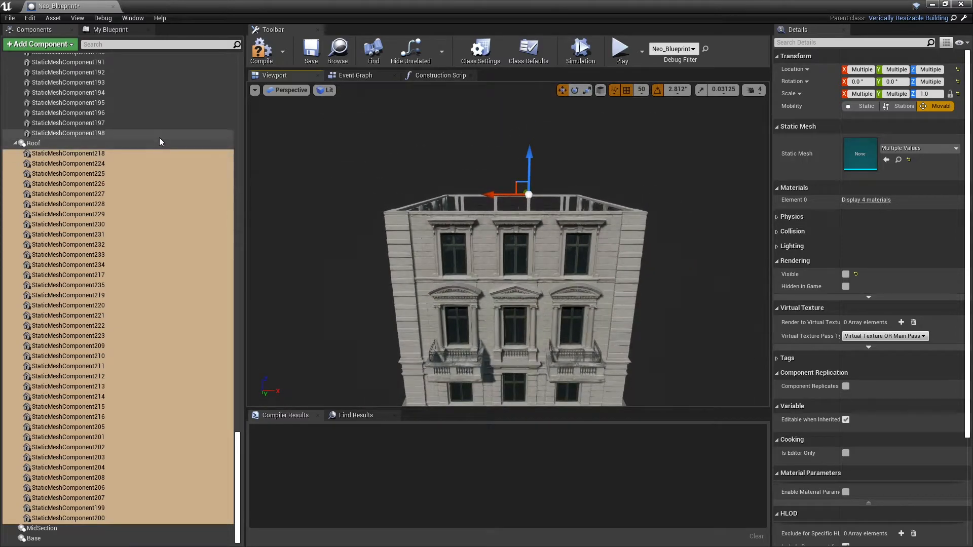
click(68, 328)
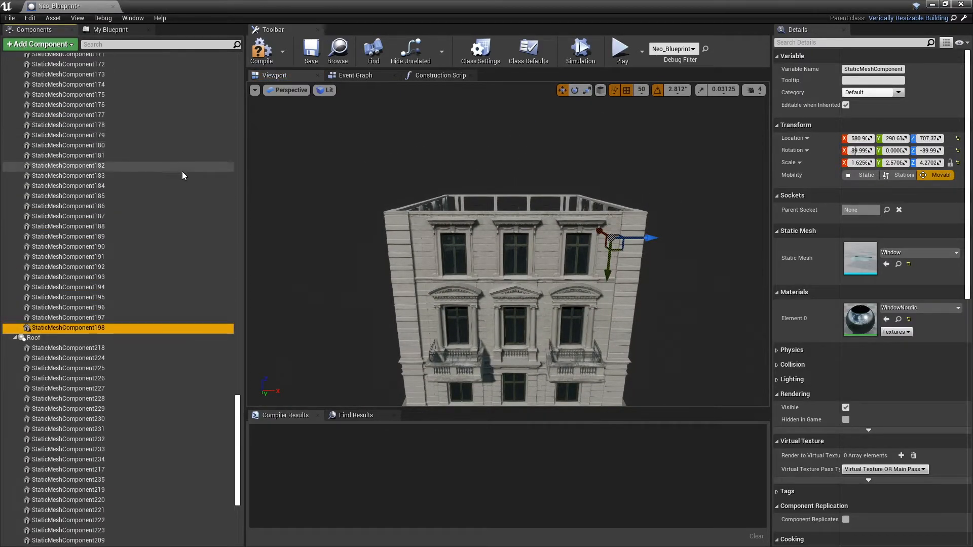
scroll(down, 3)
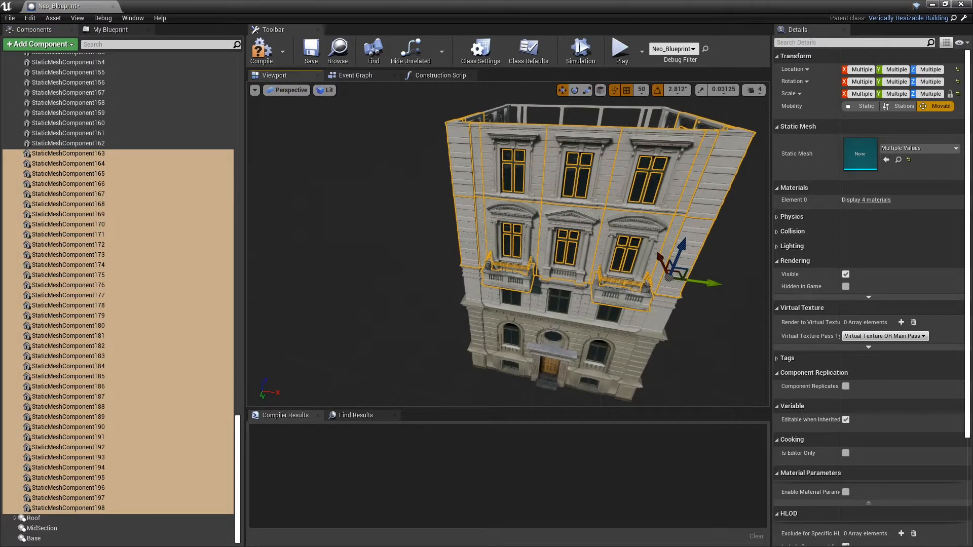
Move the middle-floor mesh components into the MidSection group and hide them.
drag(68, 153, 50, 528)
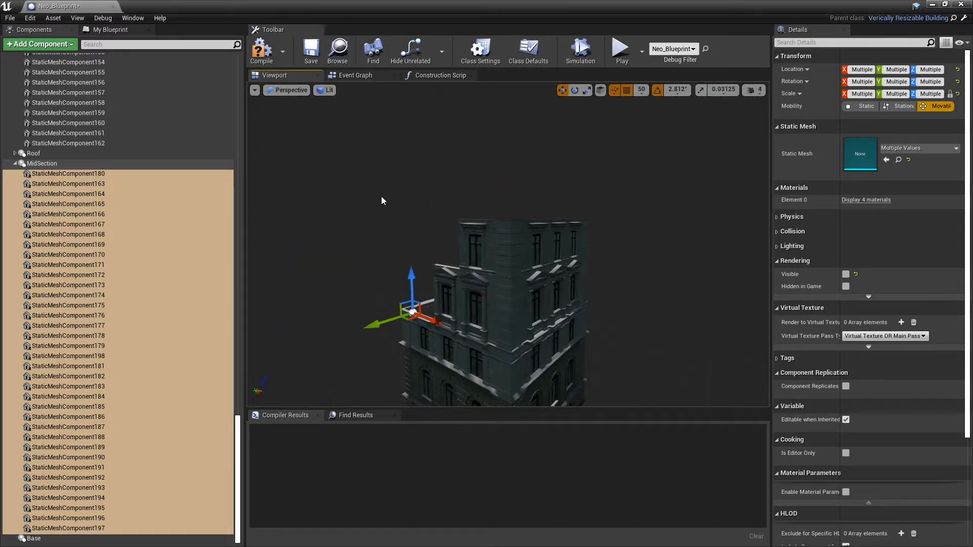
click(68, 435)
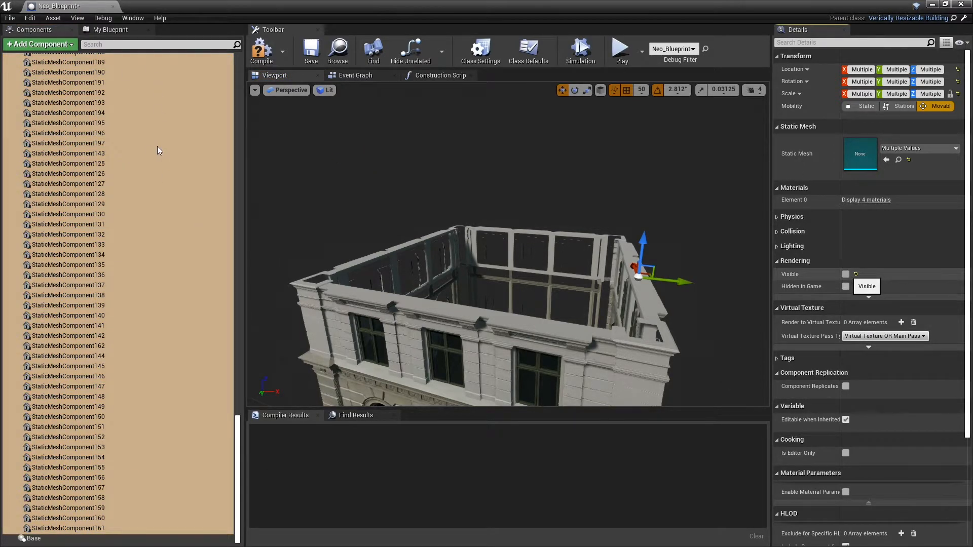
Re-enable Visible on the MidSection pieces and place Neo_Blueprint in the level with Repeat Times 6.
click(68, 401)
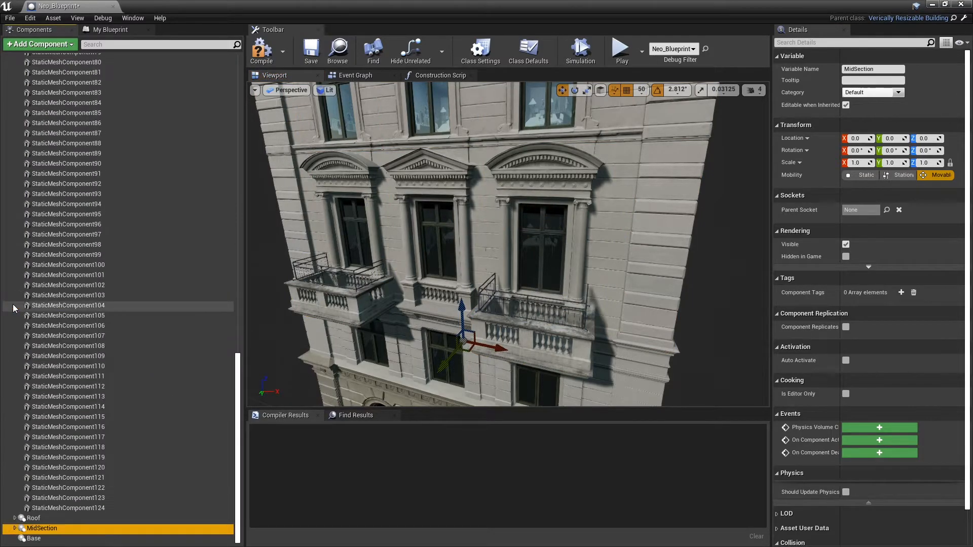
click(68, 508)
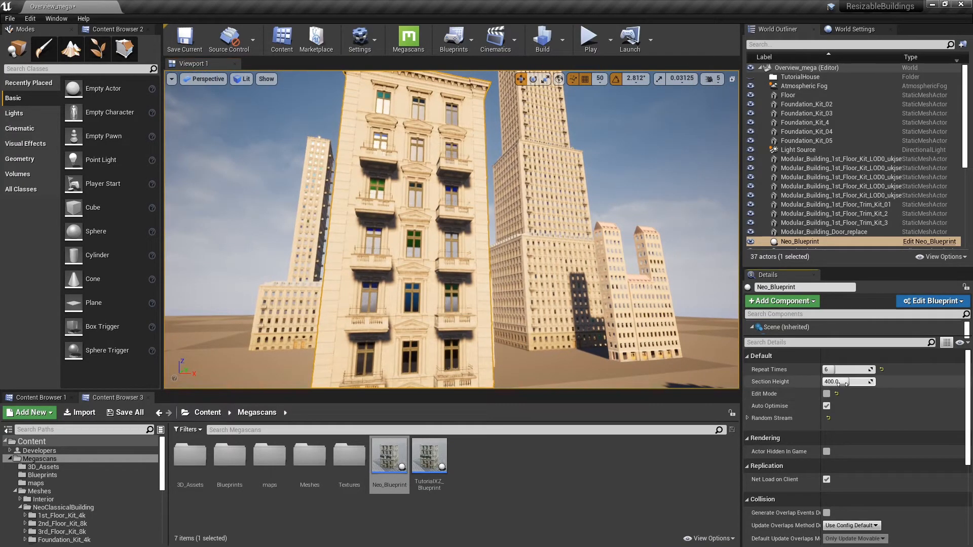
Set Neo_Blueprint's Section Height to 850 and try Repeat Times values 0, 25 and 1000.
text(850.0)
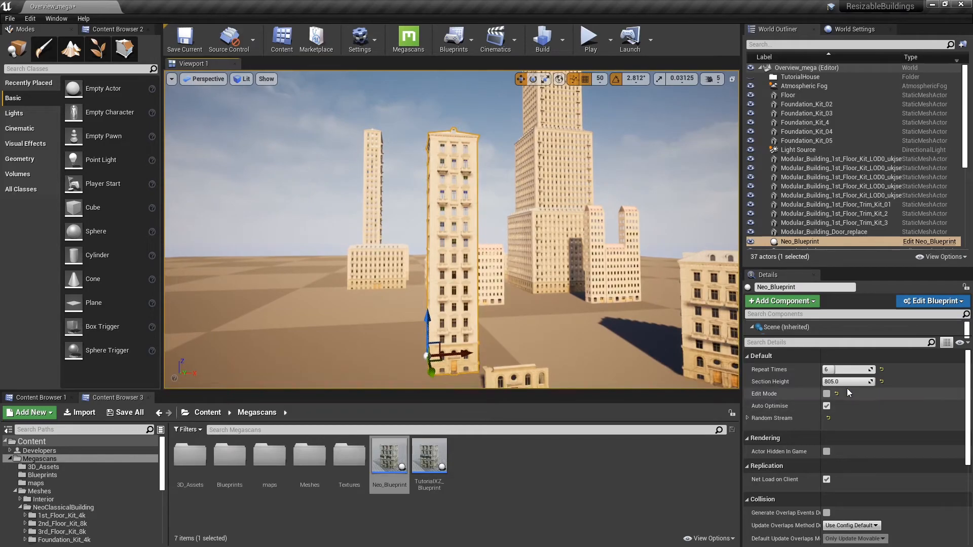
text(0)
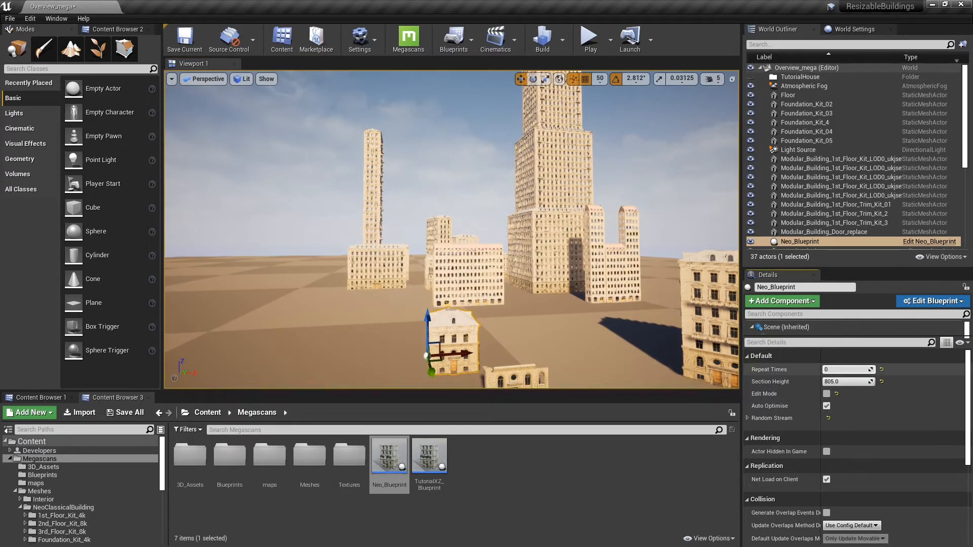
text(25)
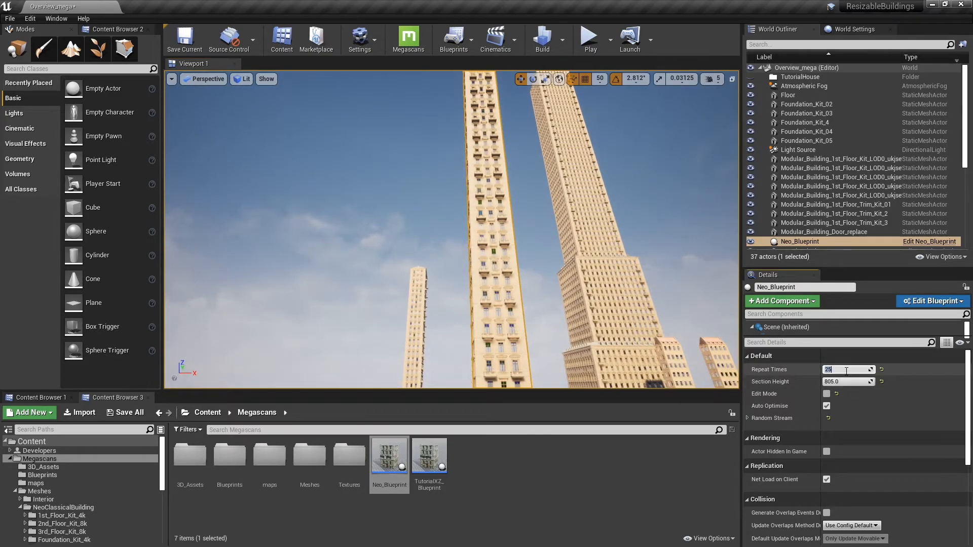
text(1000)
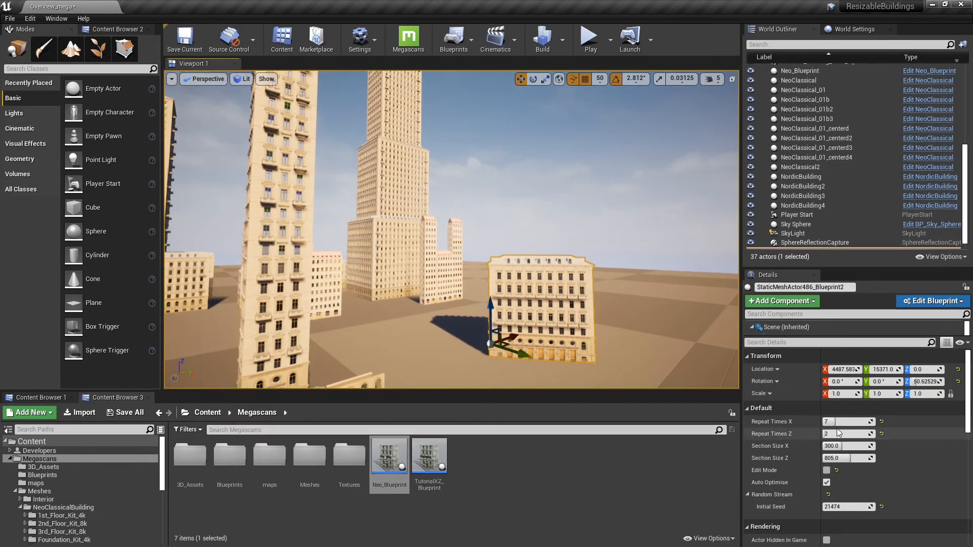
Set the other building's Repeat Times X to 10.
text(10)
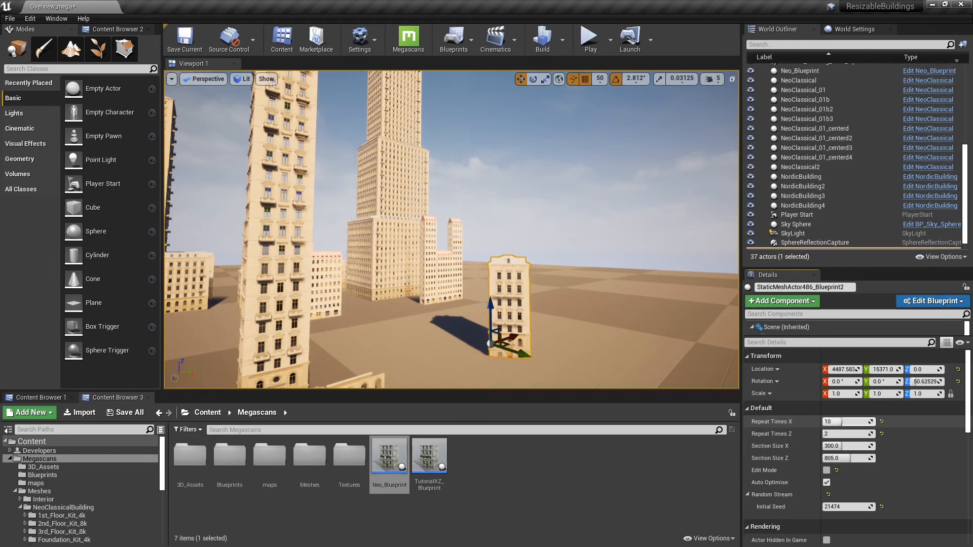